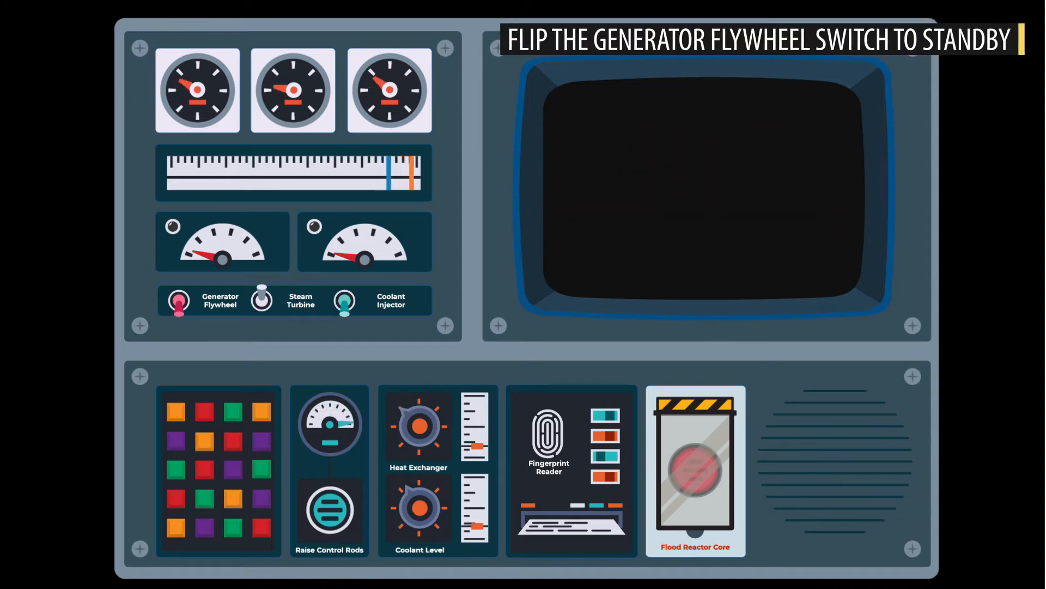
left_click(177, 301)
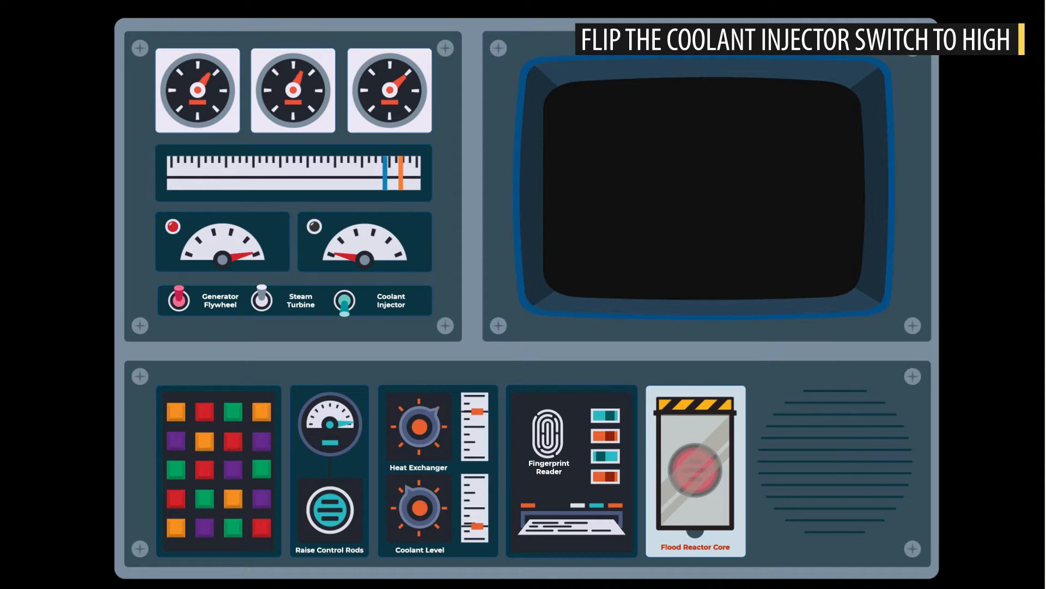
left_click(343, 300)
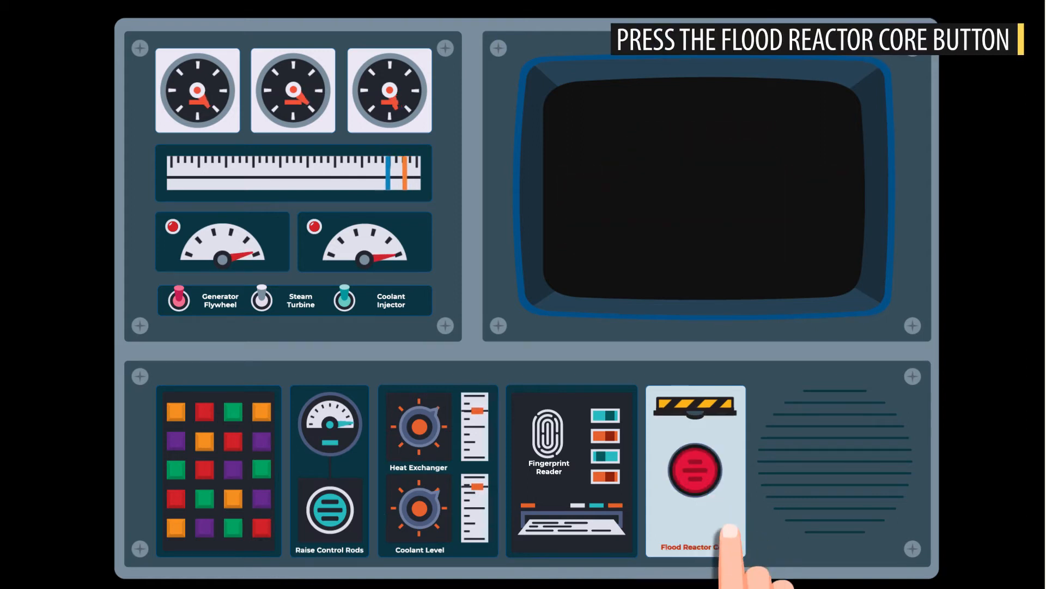
left_click(695, 471)
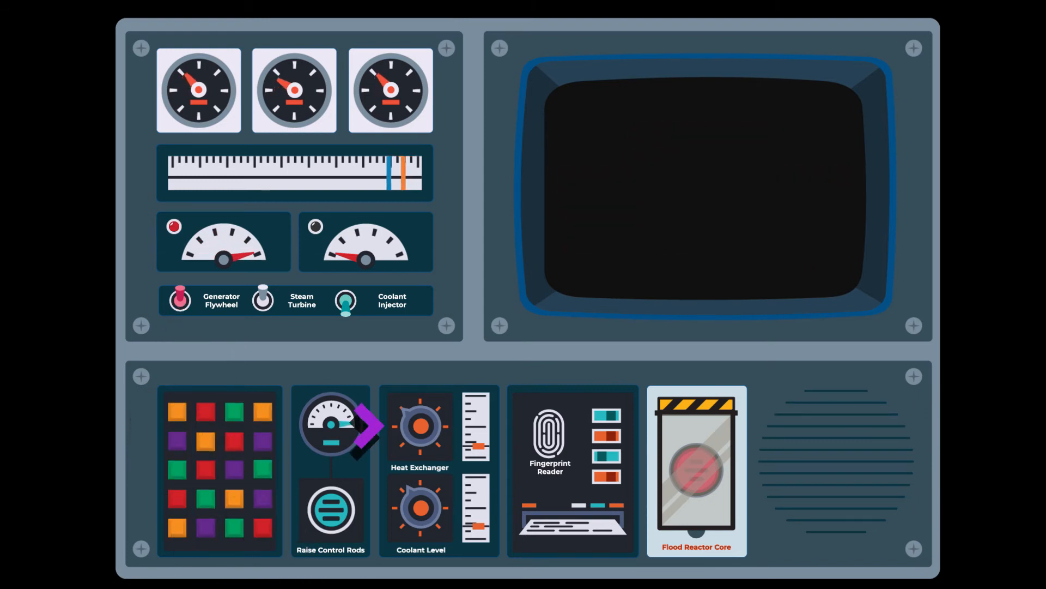
left_click(263, 299)
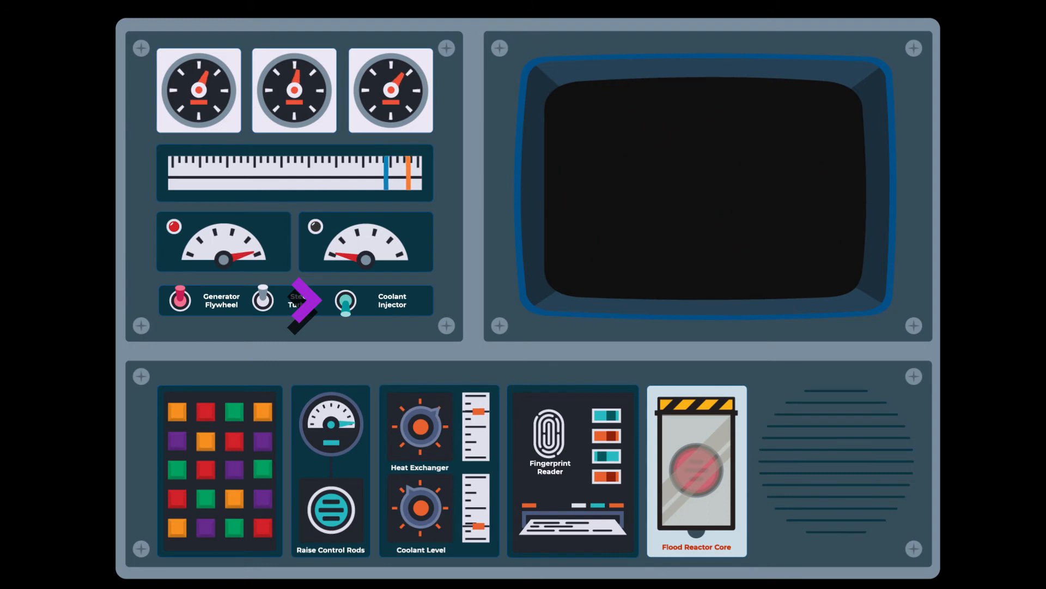
left_click(263, 298)
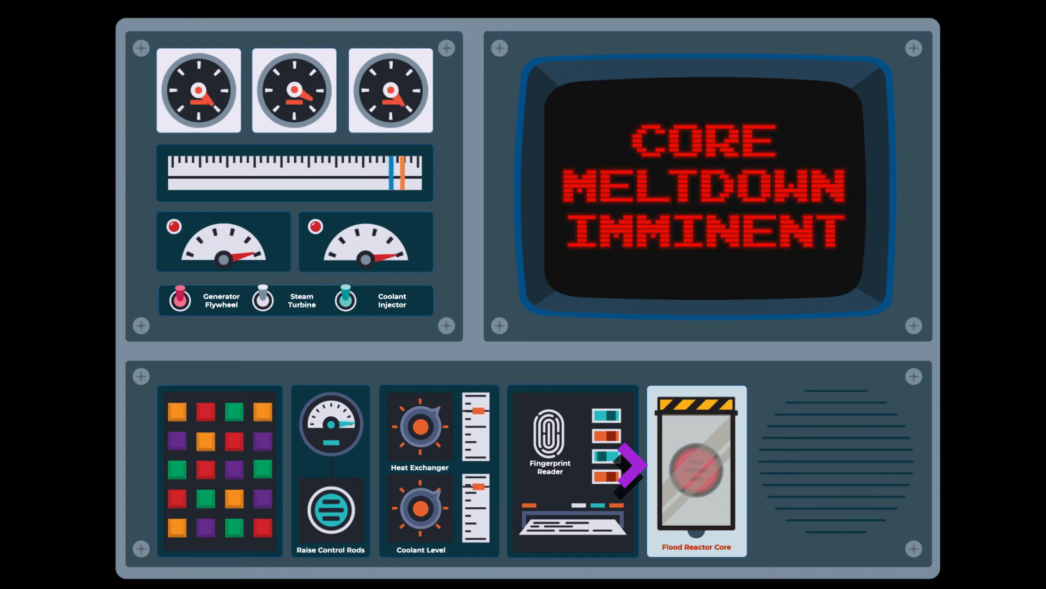
left_click(697, 471)
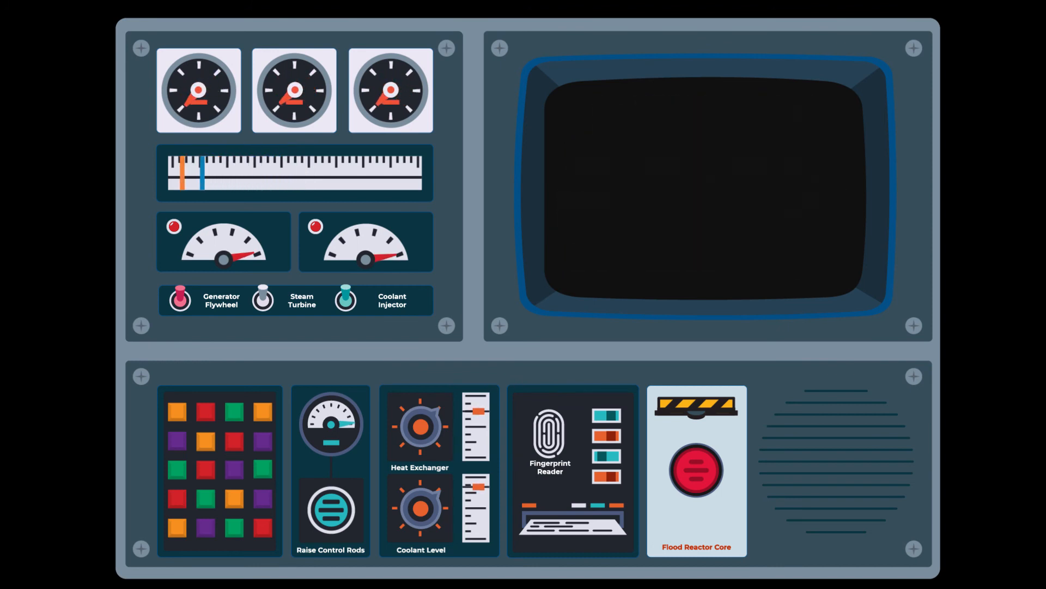